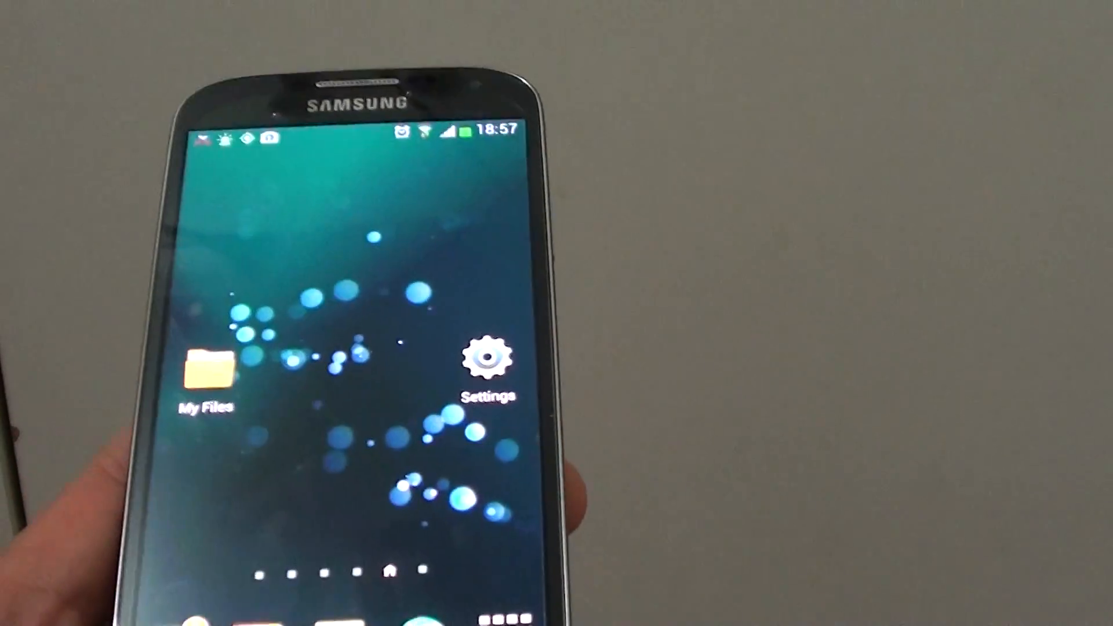
# - Reveal the Galaxy S3 notification shade listing the received 'I'm in a meeting' rejection message
pyautogui.moveTo(355, 134); pyautogui.dragTo(355, 355)
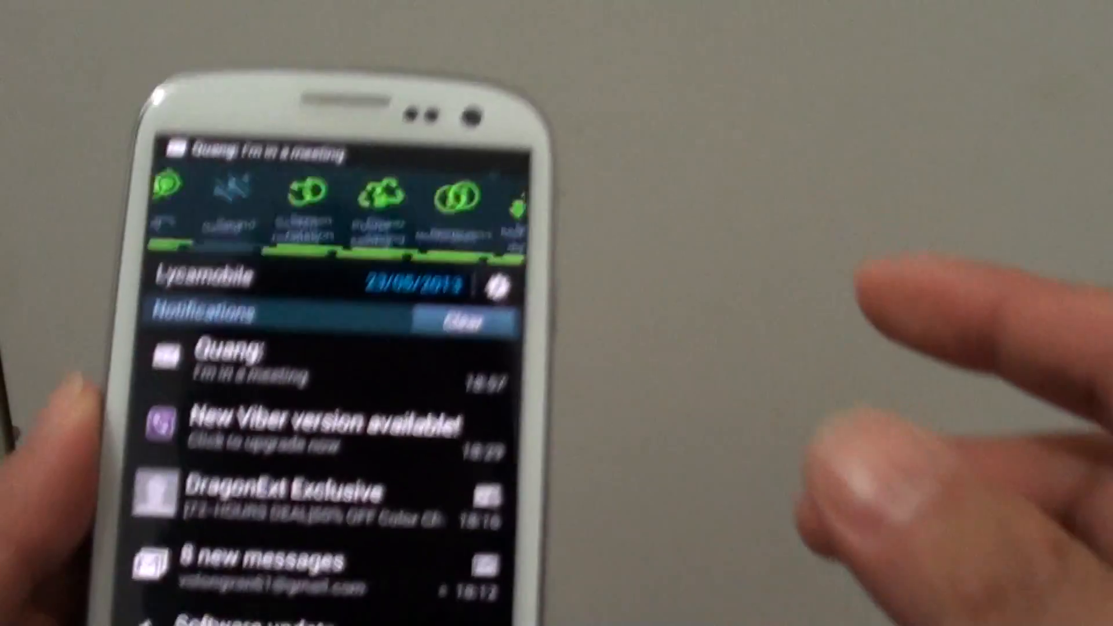